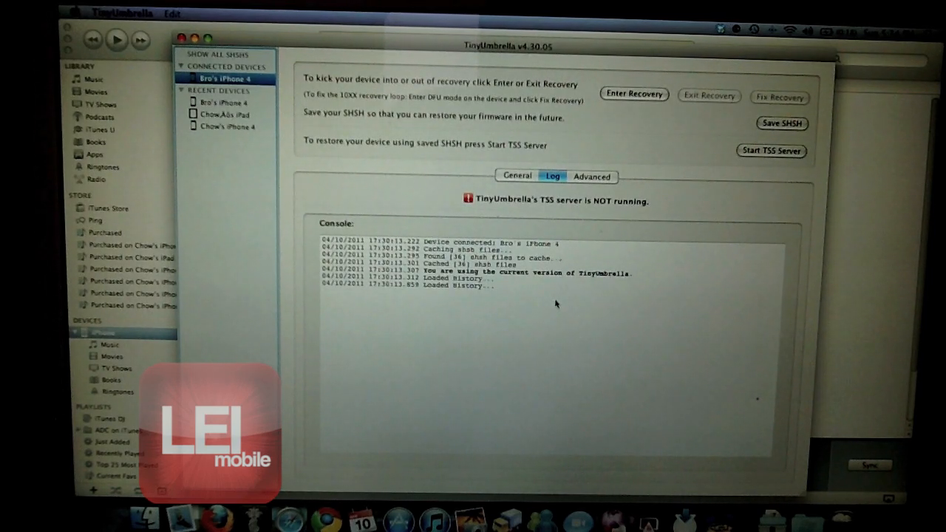
{"action": "mouse_move", "coordinate": [691, 196]}
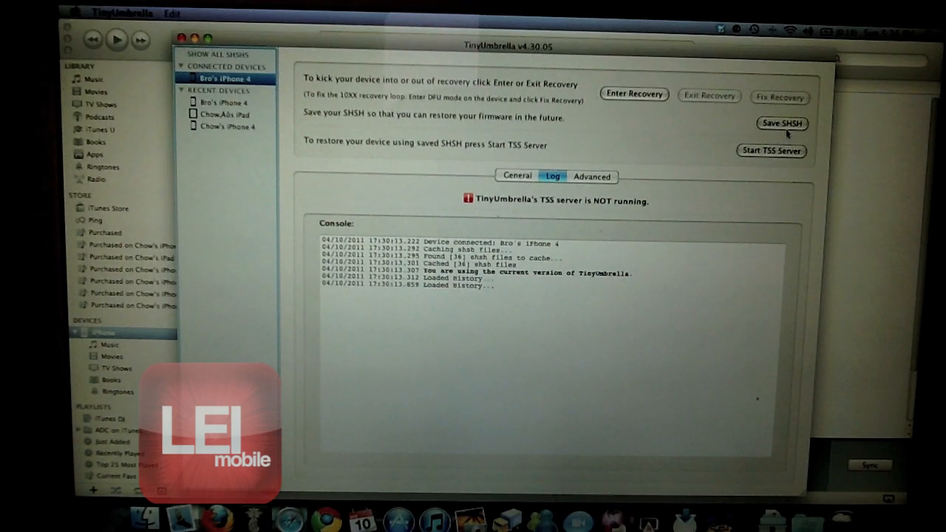
- Save the iPhone 4's SHSH blobs and let the log report finished saving
{"action": "left_click", "coordinate": [782, 123]}
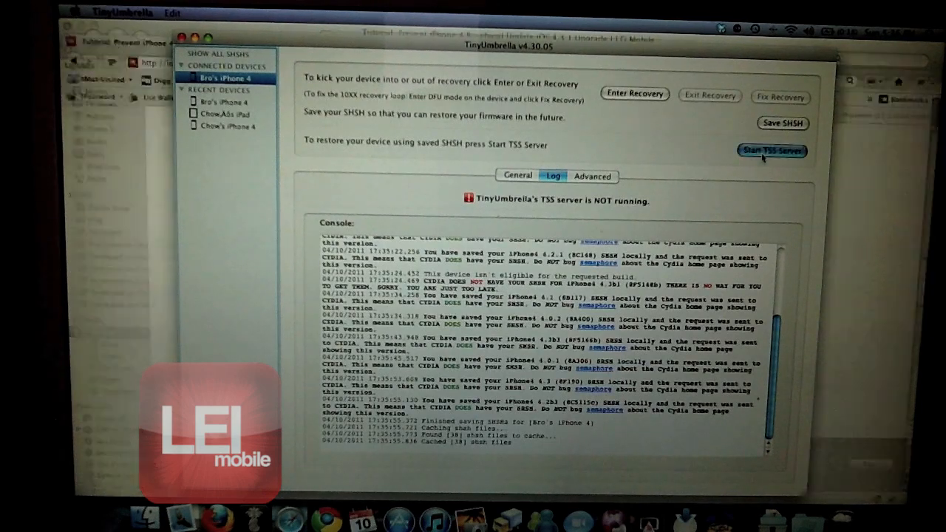
- Start the TSS server so it reports running and accepting connections
{"action": "left_click", "coordinate": [773, 150]}
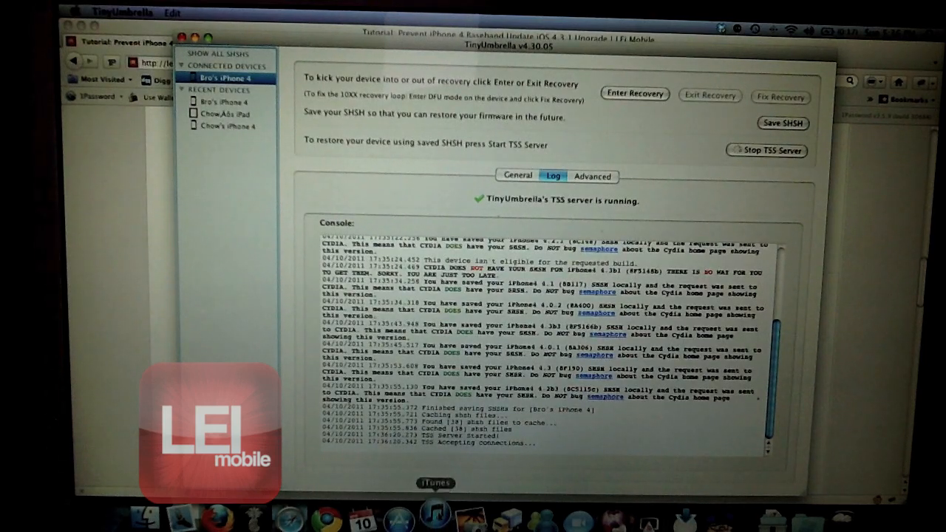
- Postpone the iOS 4.3.1 update with Later and show the iPhone's summary page
{"action": "left_click", "coordinate": [437, 495]}
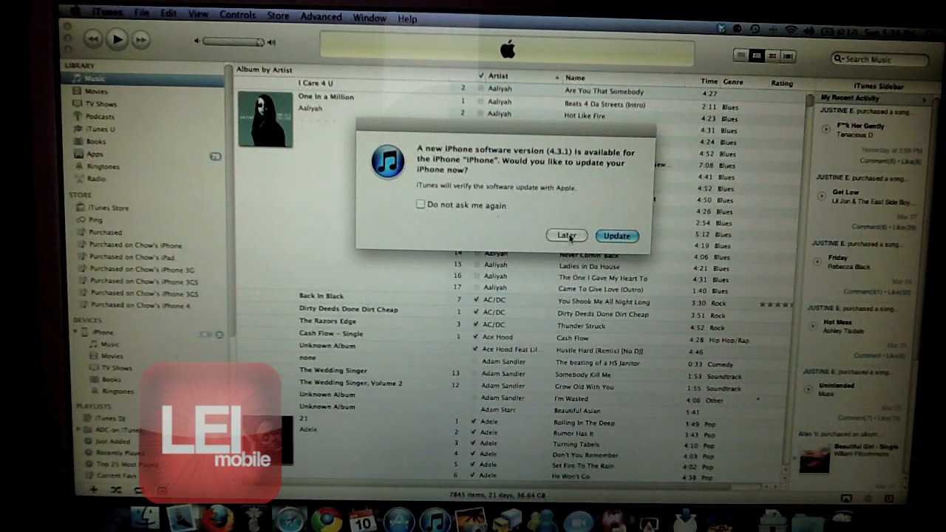
{"action": "left_click", "coordinate": [564, 236]}
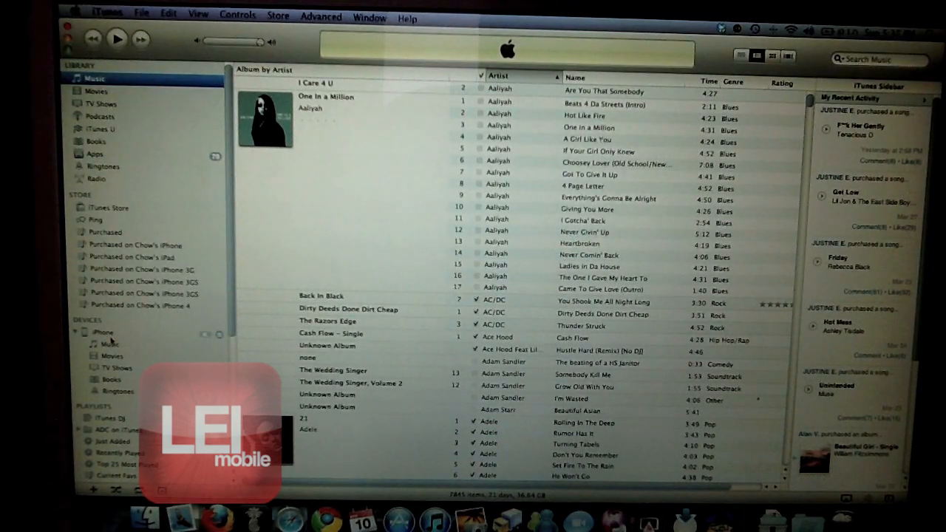
{"action": "left_click", "coordinate": [103, 330]}
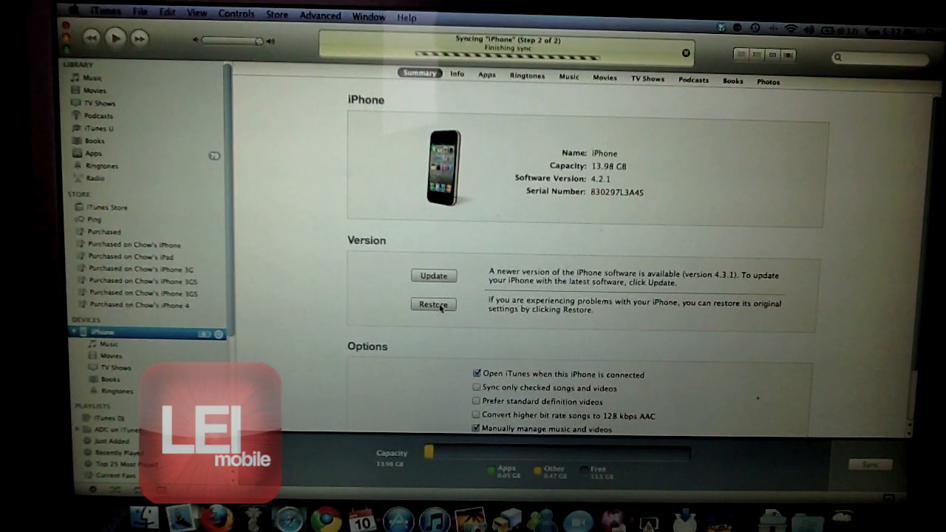
- Option-click Restore and choose iPhone3,1_4.3.1_8G4_Restore.ipsw as the firmware file
{"action": "left_click", "coordinate": [433, 304]}
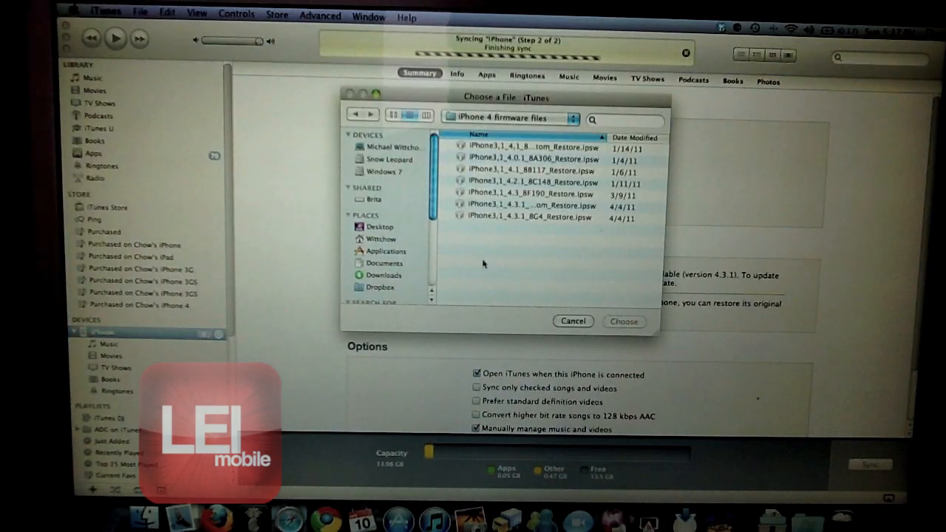
{"action": "left_click", "coordinate": [530, 217]}
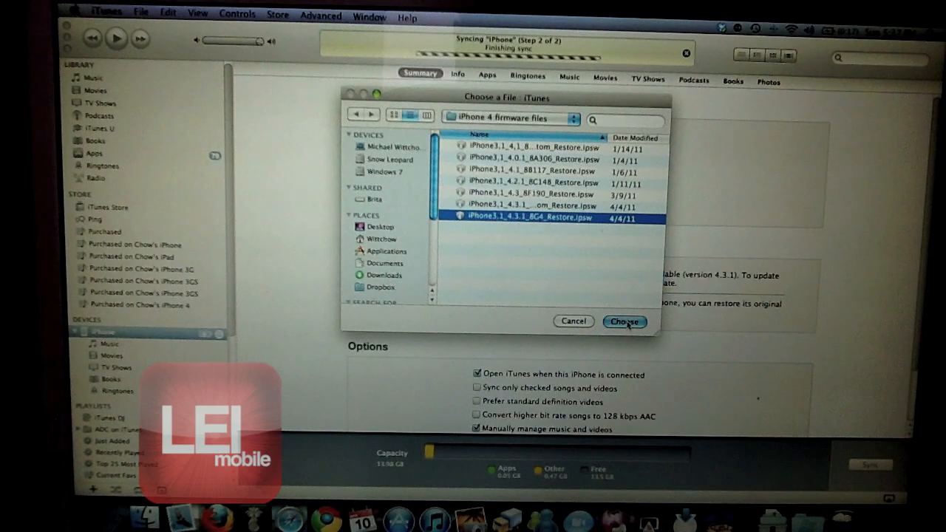
{"action": "left_click", "coordinate": [625, 322]}
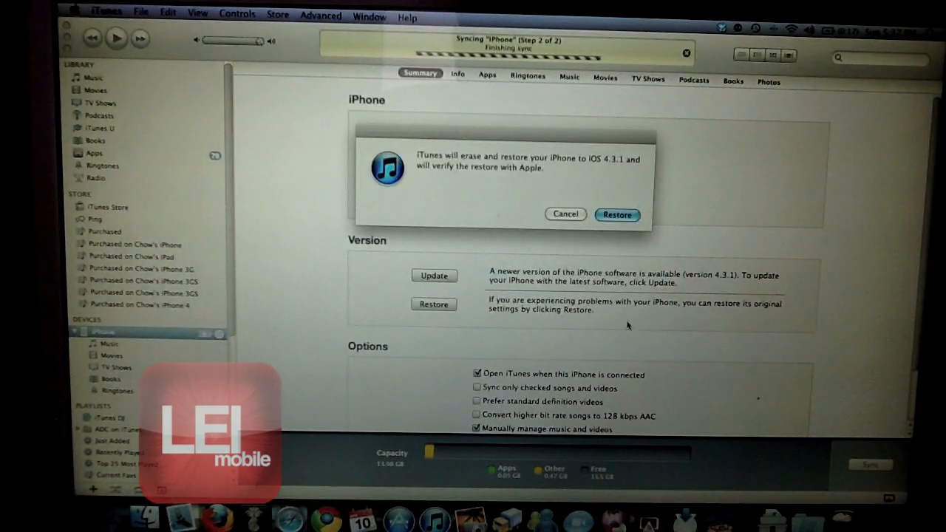